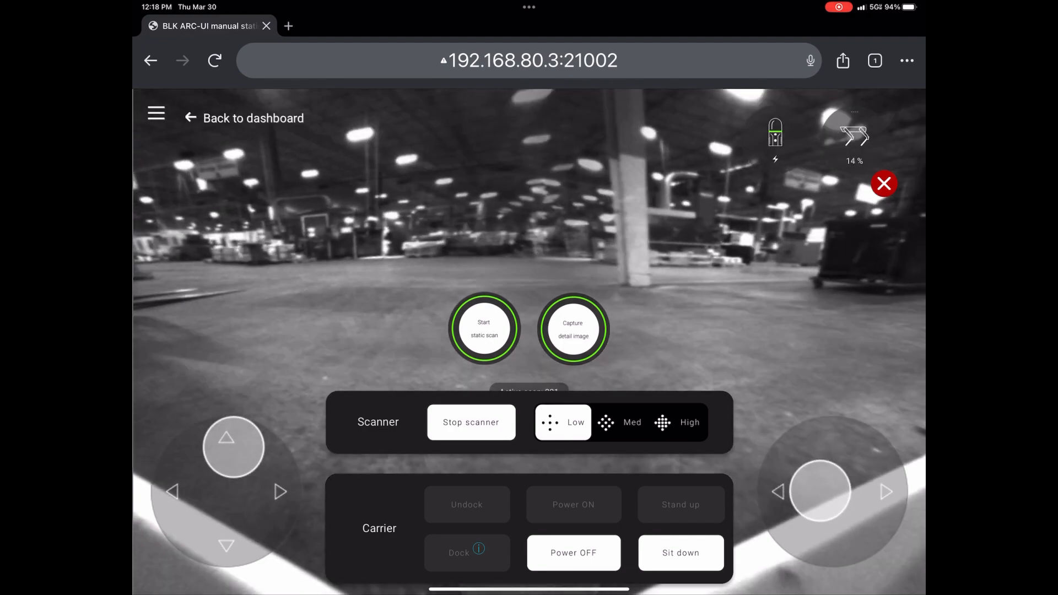
Step: Drive and turn the BLK ARC carrier with the manual-control joysticks toward another warehouse area
click(483, 329)
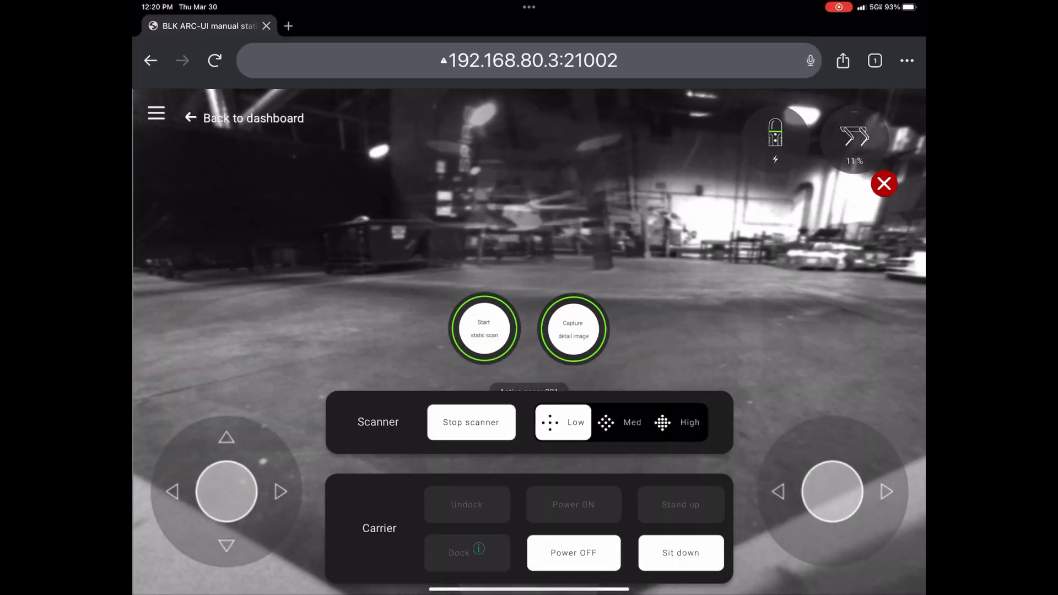
Step: Stop the running BLK ARC scan from the Scanner panel
click(471, 421)
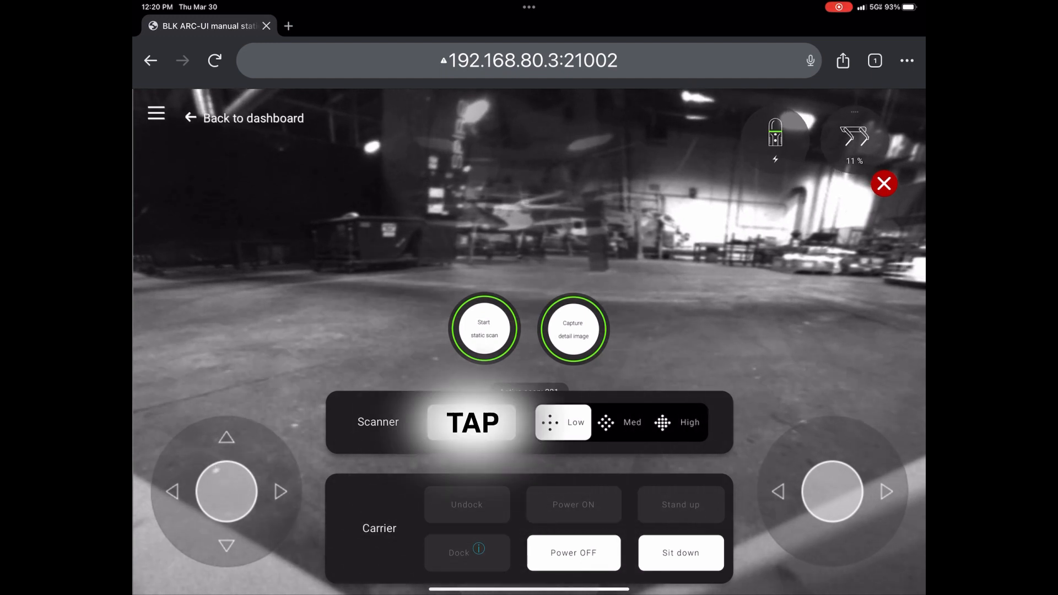
click(471, 421)
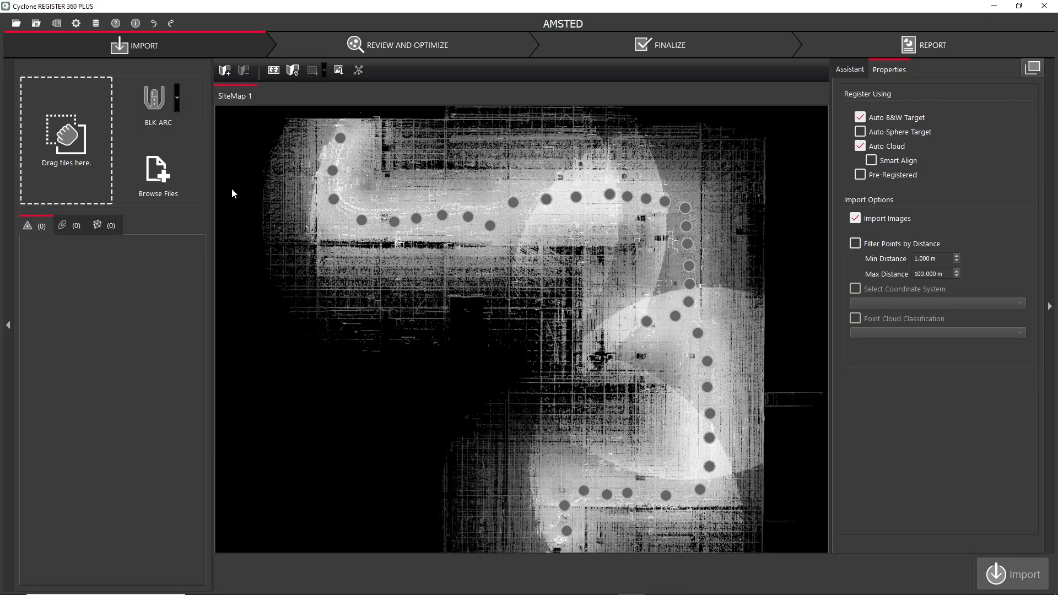
Step: Choose BLK ARC from the scanner device dropdown on the Import tab
click(177, 97)
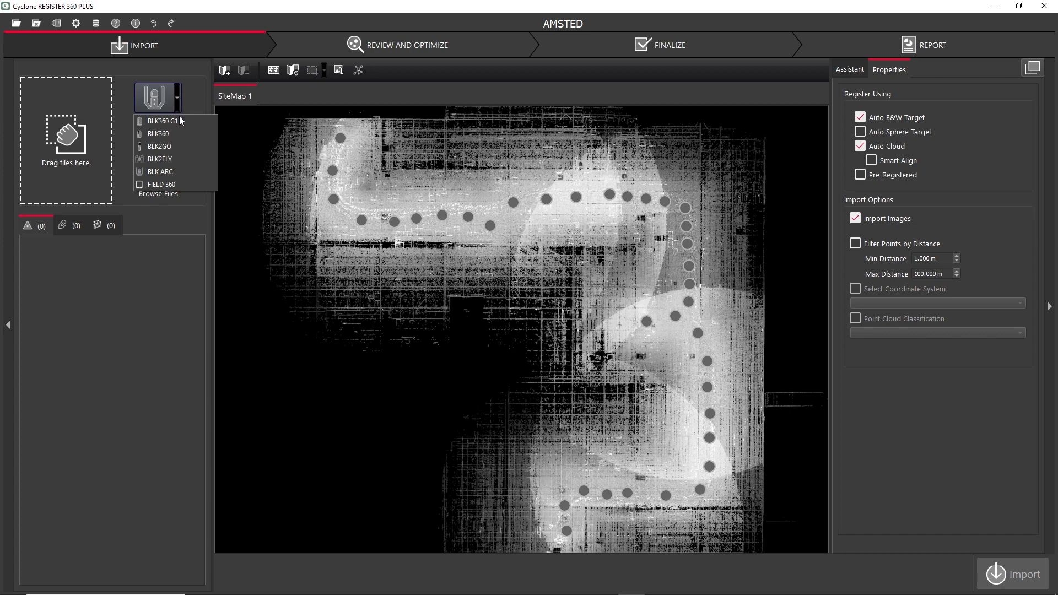
click(160, 171)
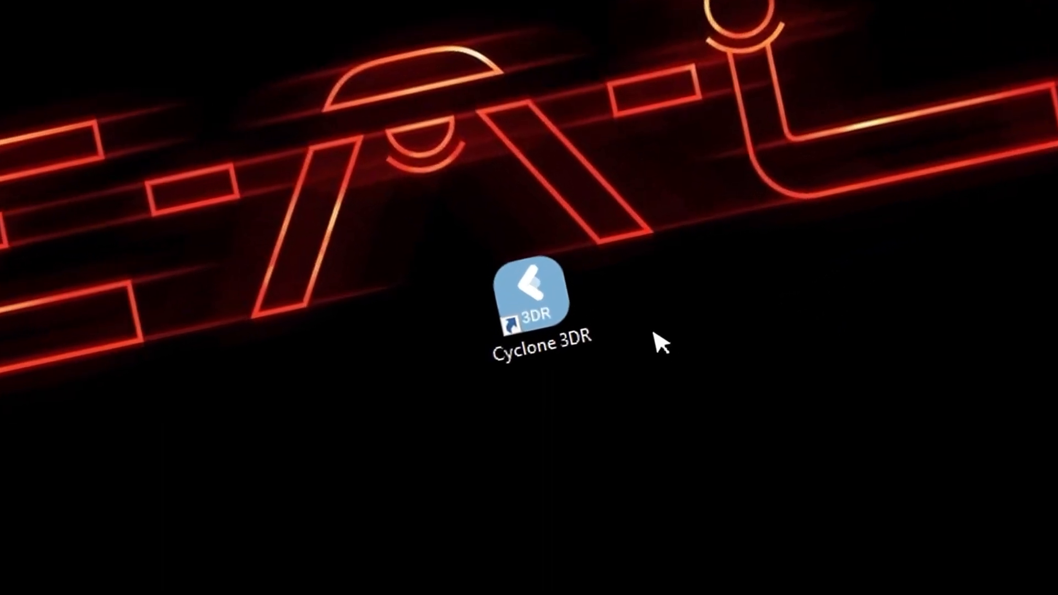
Step: Launch Cyclone 3DR and pick the QR fiducial target to place the coordinate system
double_click(536, 300)
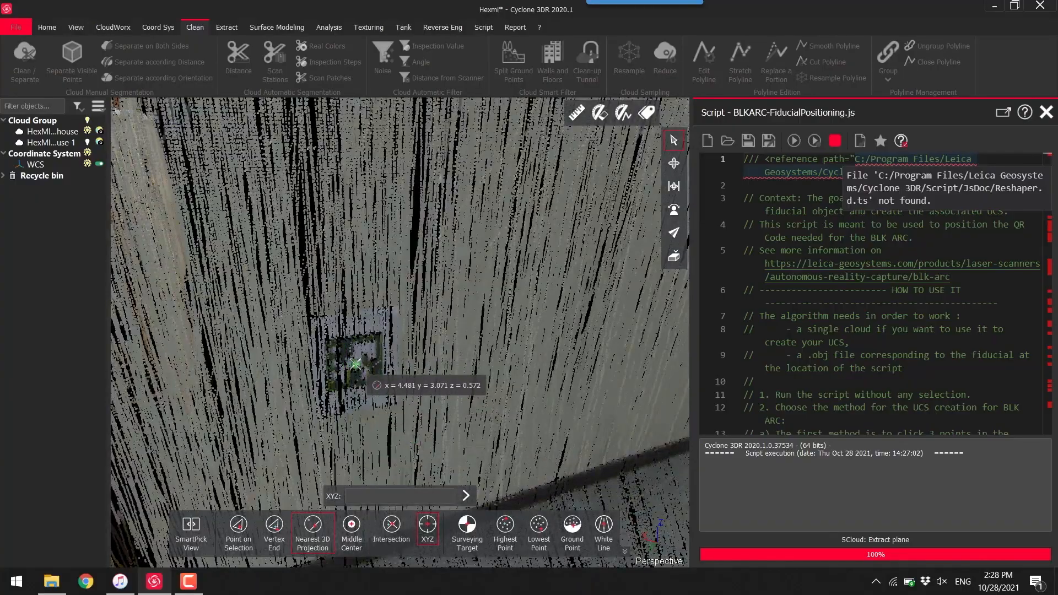
click(793, 140)
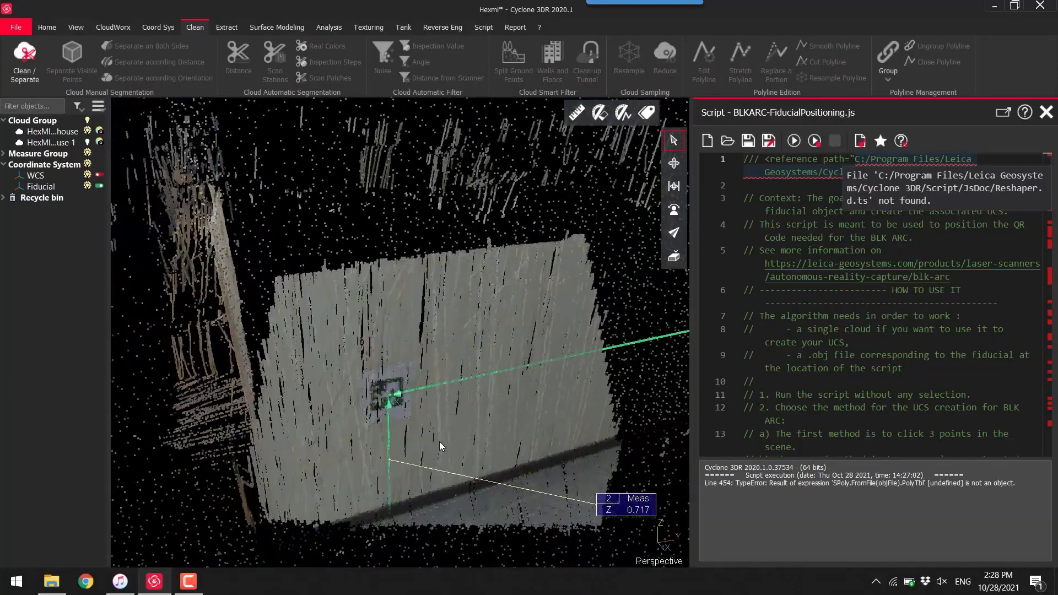